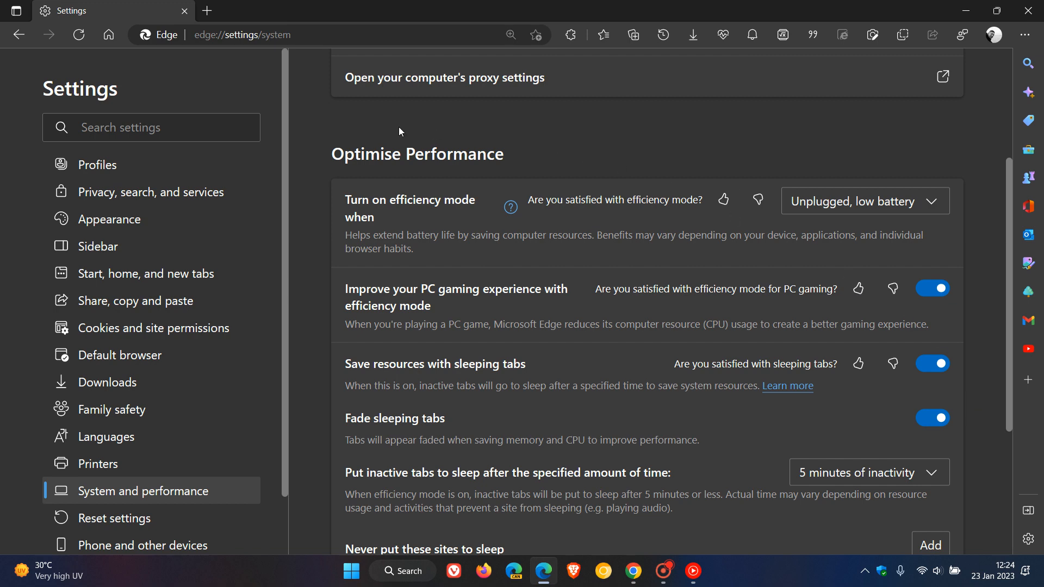
- Check Edge's sleep timeout choices, keep 5 minutes, and switch to Chrome
{"action": "scroll", "scroll_direction": "down", "scroll_amount": 3}
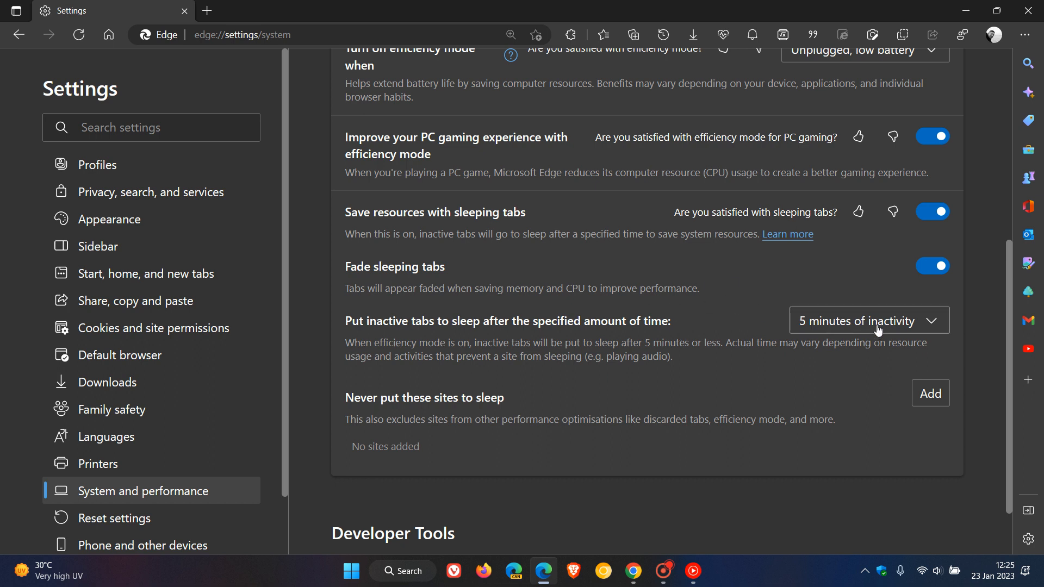
{"action": "left_click", "coordinate": [869, 320]}
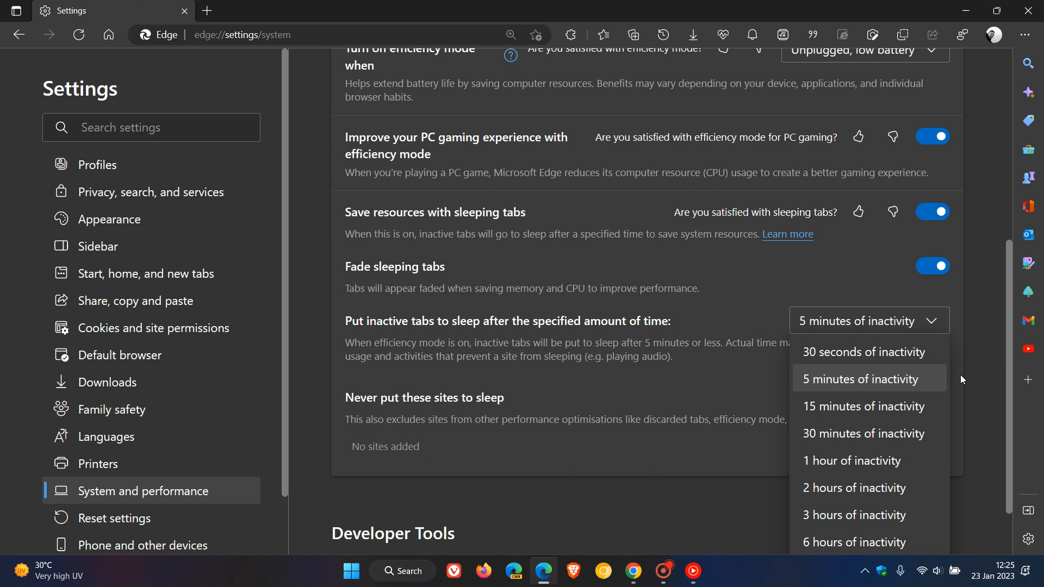
{"action": "scroll", "scroll_direction": "down", "scroll_amount": 3}
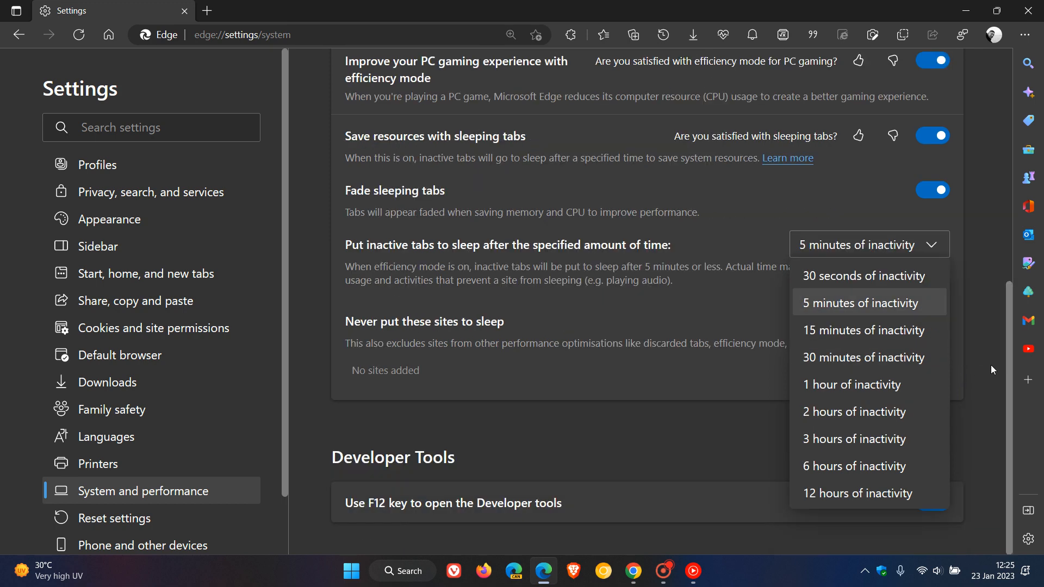
{"action": "left_click", "coordinate": [860, 303]}
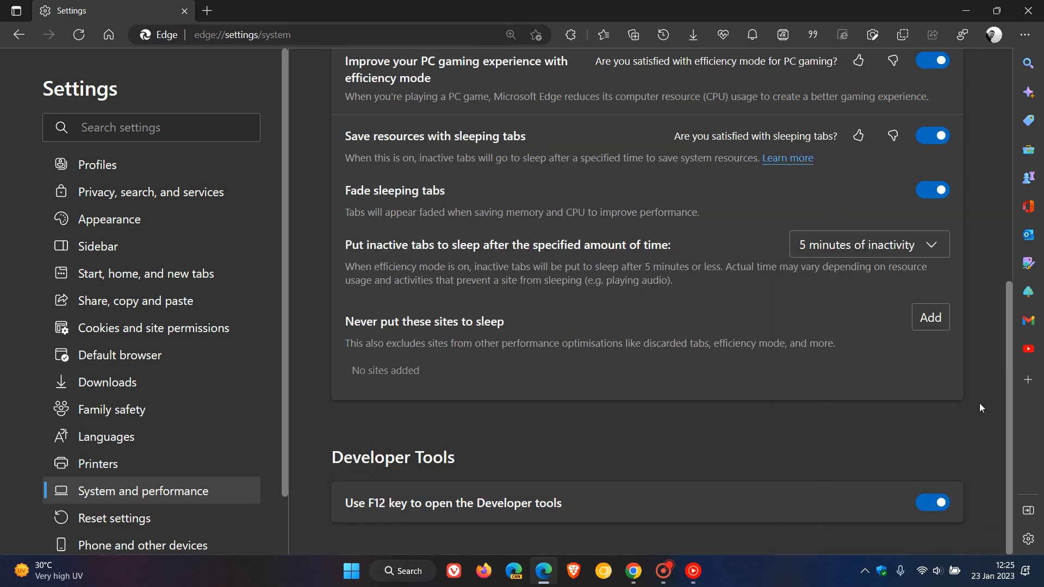
{"action": "mouse_move", "coordinate": [991, 309]}
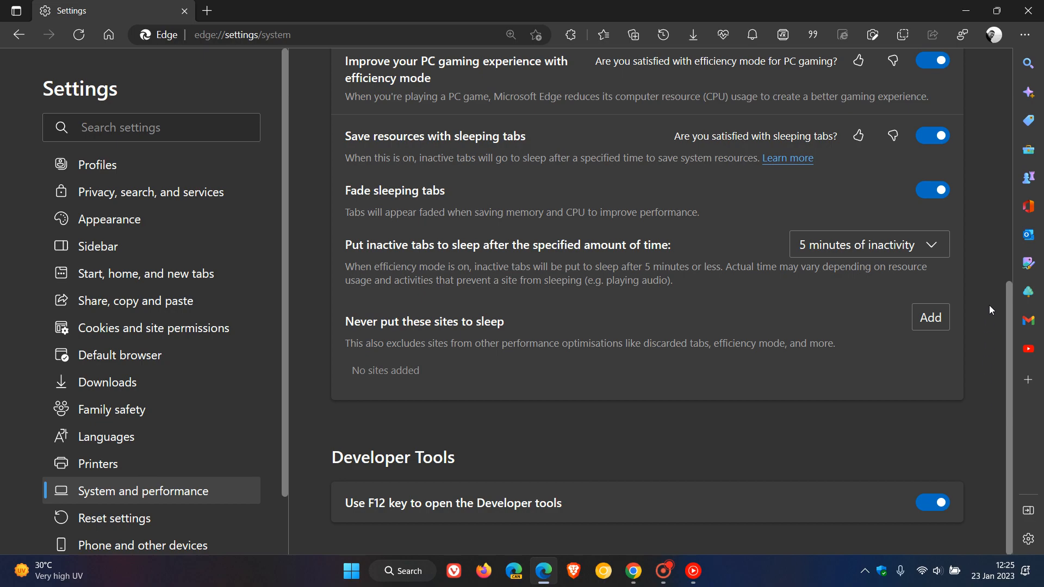
{"action": "left_click", "coordinate": [633, 571]}
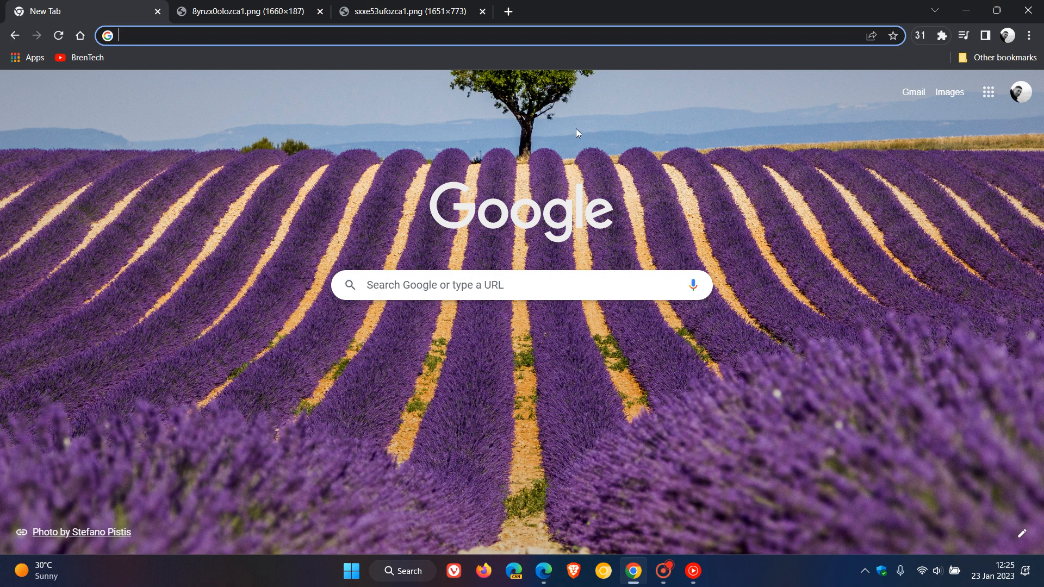
{"action": "mouse_move", "coordinate": [757, 391]}
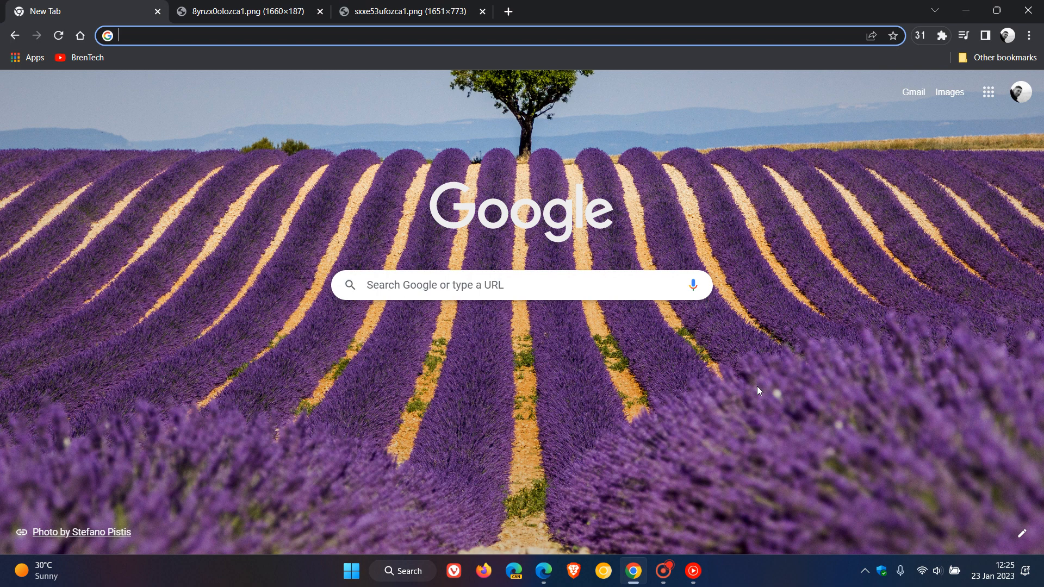
{"action": "mouse_move", "coordinate": [786, 374]}
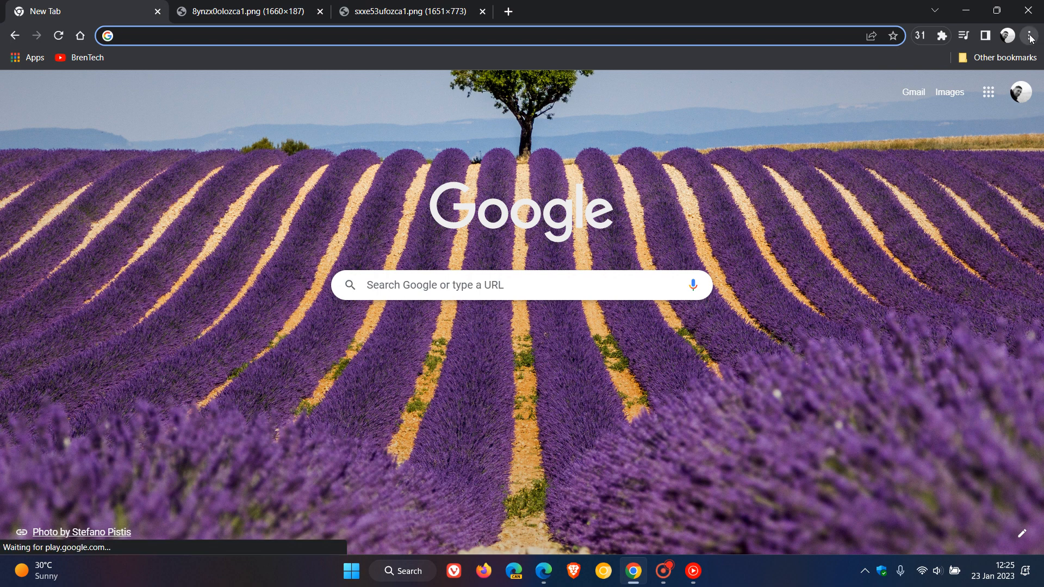
- Open Chrome Settings and go to the Performance page
{"action": "left_click", "coordinate": [1030, 36]}
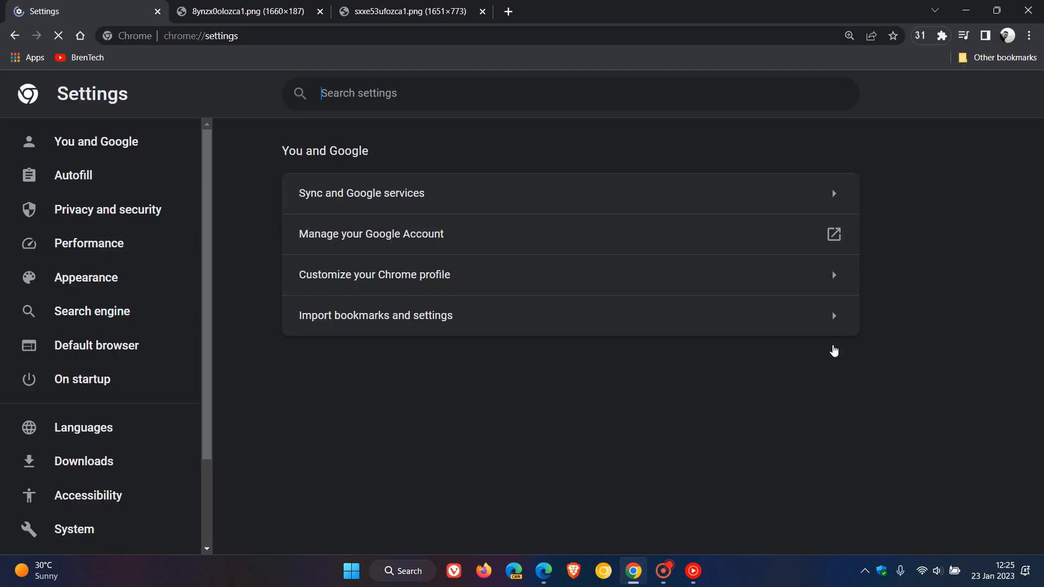
{"action": "left_click", "coordinate": [89, 243]}
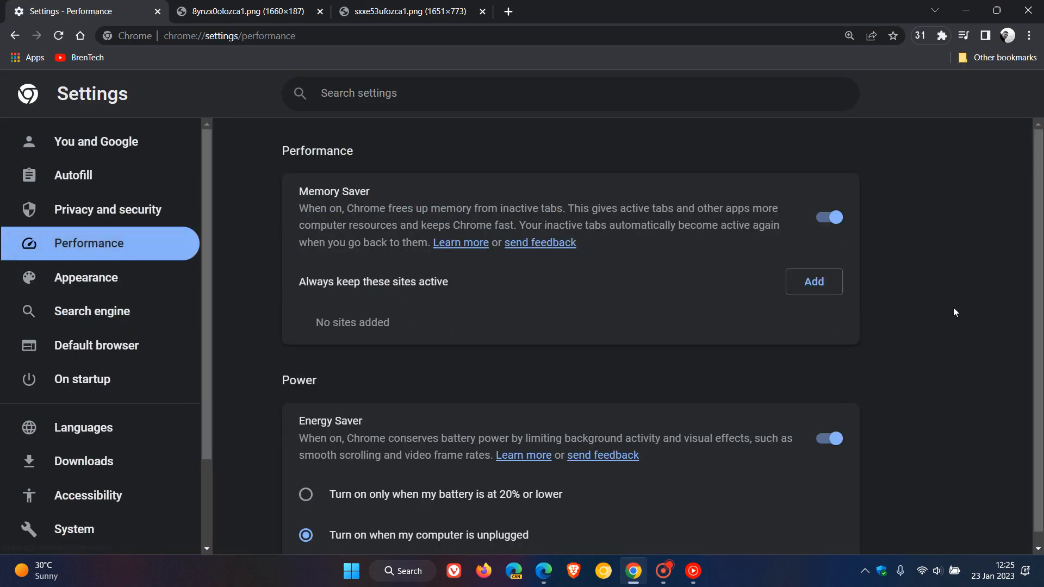
{"action": "mouse_move", "coordinate": [952, 316]}
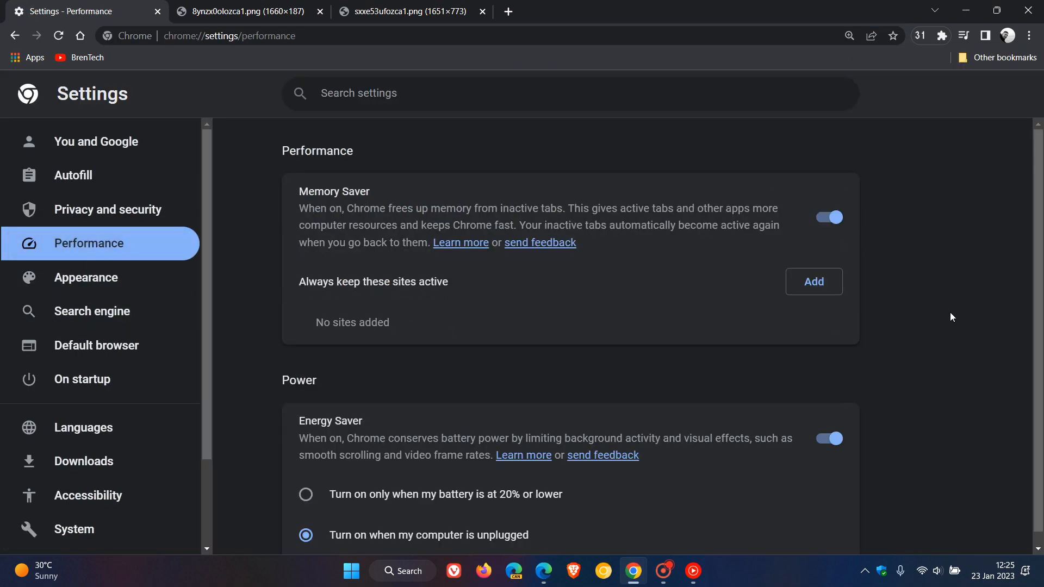
{"action": "mouse_move", "coordinate": [894, 194]}
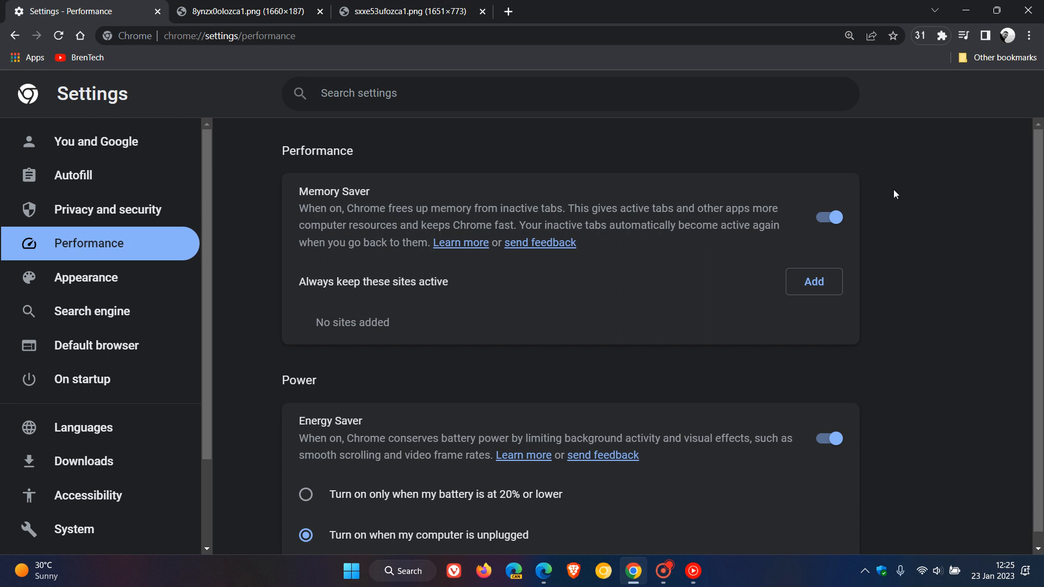
{"action": "mouse_move", "coordinate": [950, 466]}
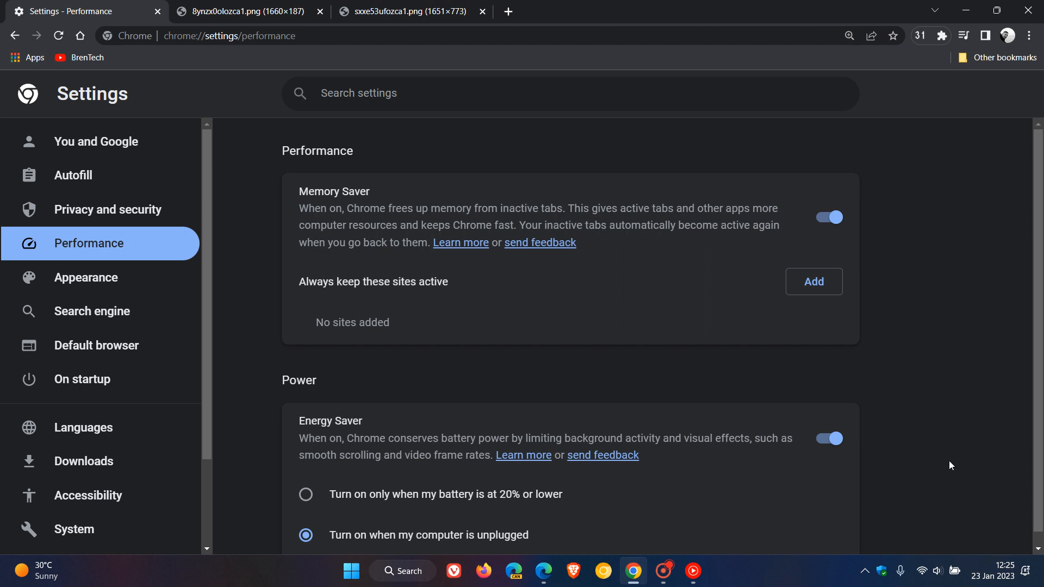
{"action": "mouse_move", "coordinate": [519, 192]}
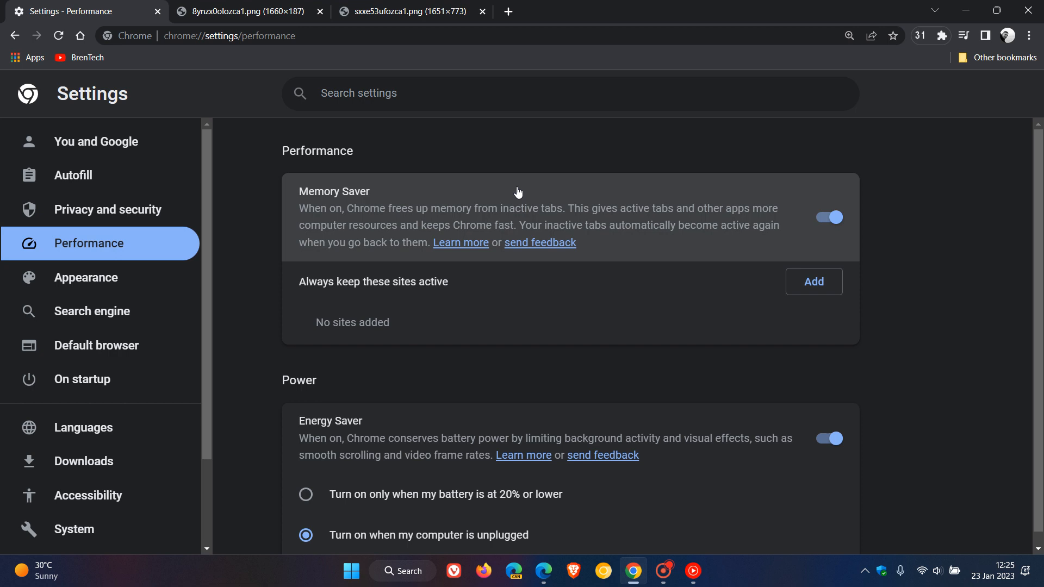
{"action": "mouse_move", "coordinate": [913, 204]}
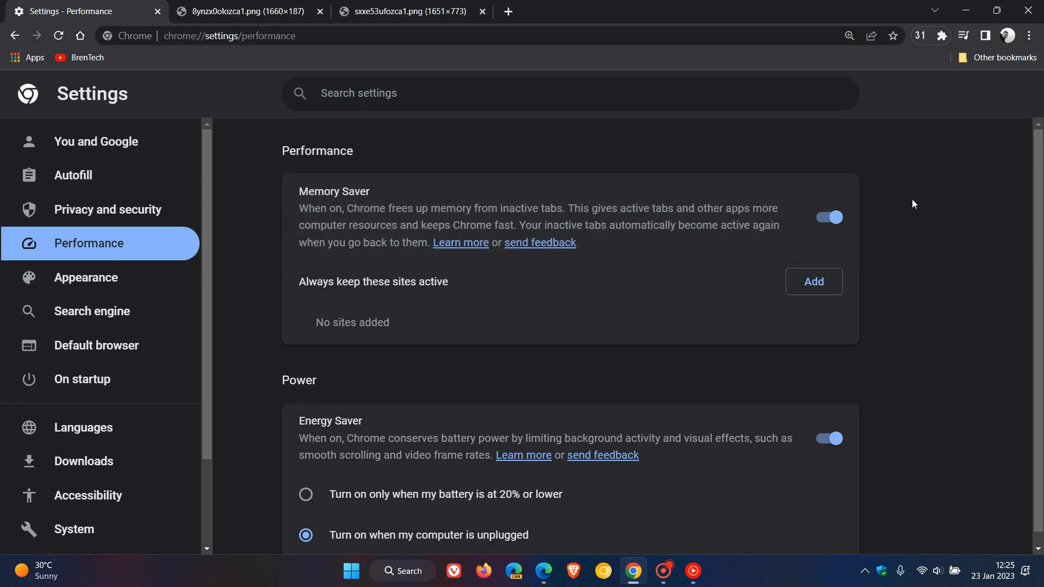
{"action": "mouse_move", "coordinate": [954, 267]}
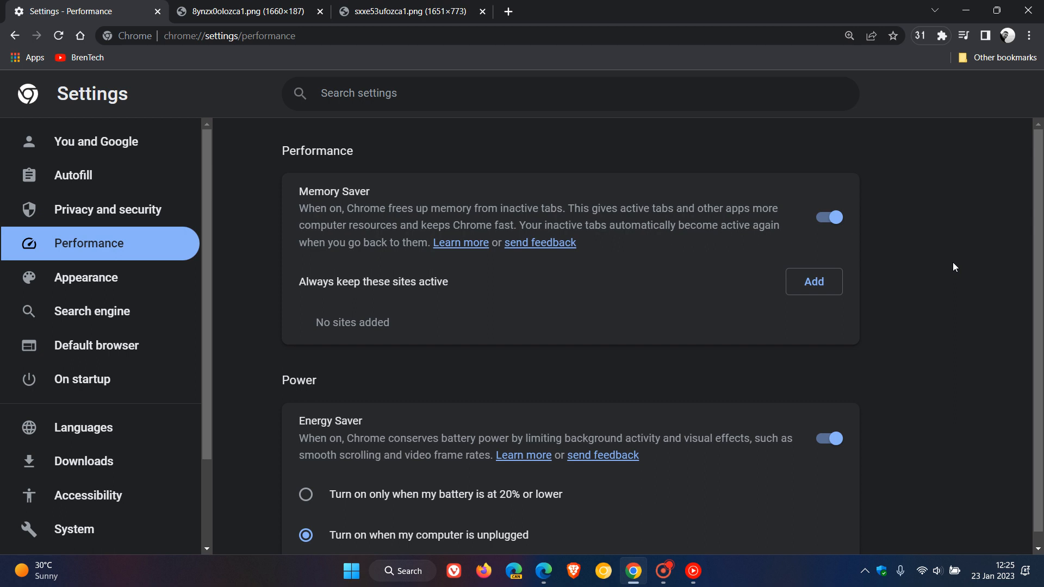
{"action": "mouse_move", "coordinate": [922, 270]}
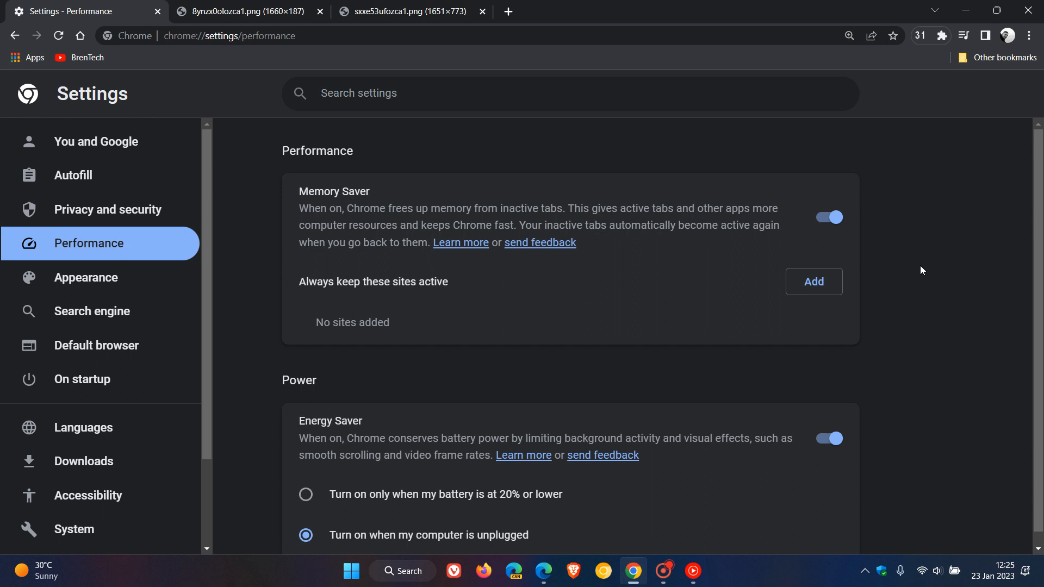
{"action": "mouse_move", "coordinate": [884, 244]}
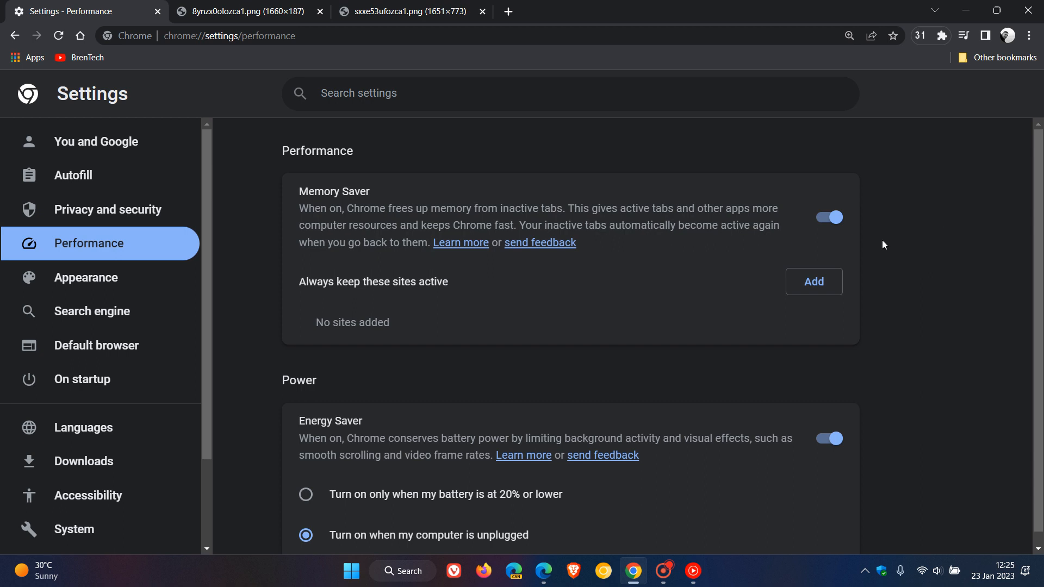
{"action": "mouse_move", "coordinate": [917, 232]}
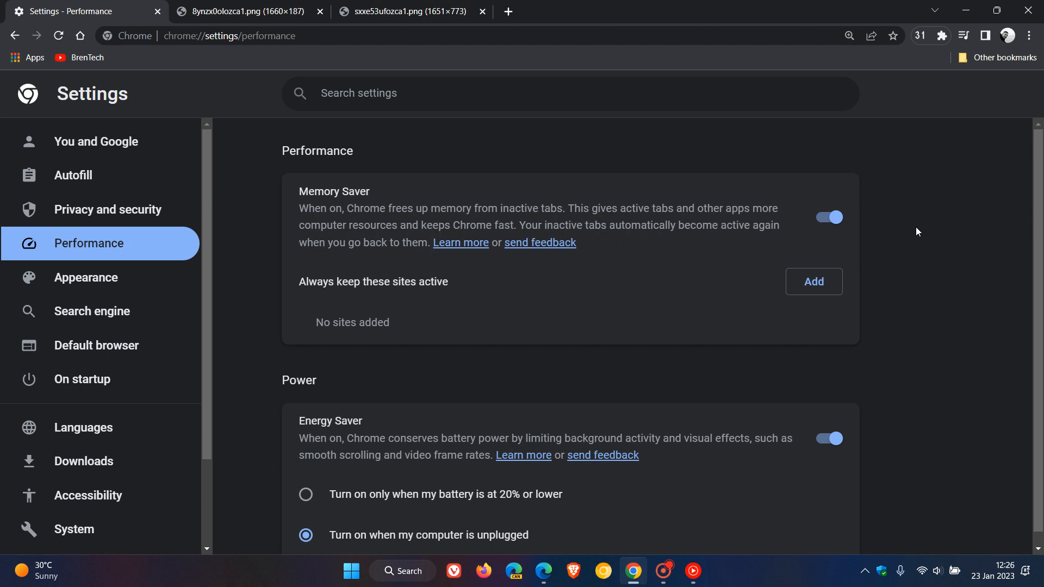
{"action": "mouse_move", "coordinate": [923, 221]}
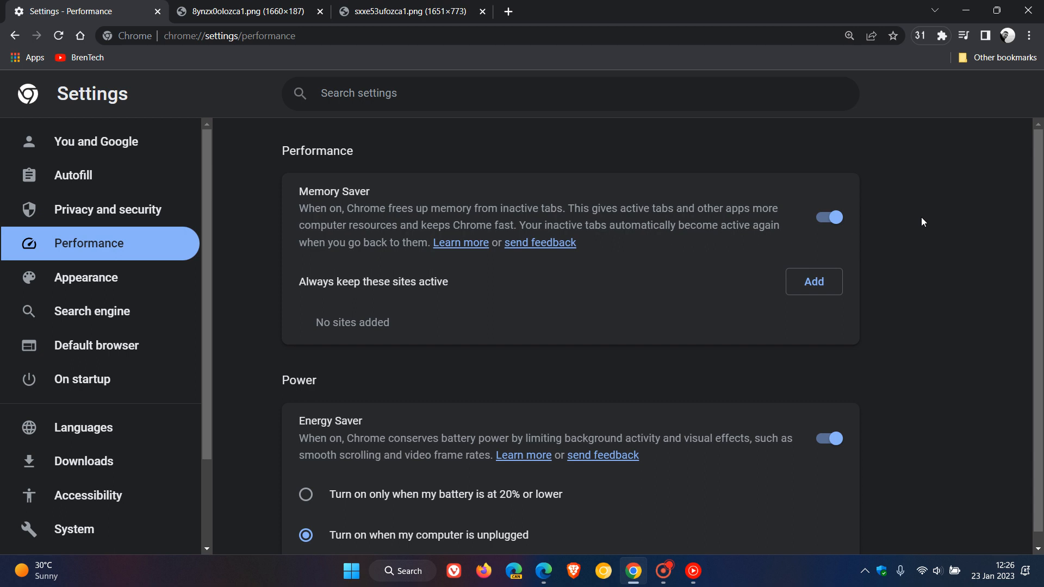
{"action": "mouse_move", "coordinate": [919, 230]}
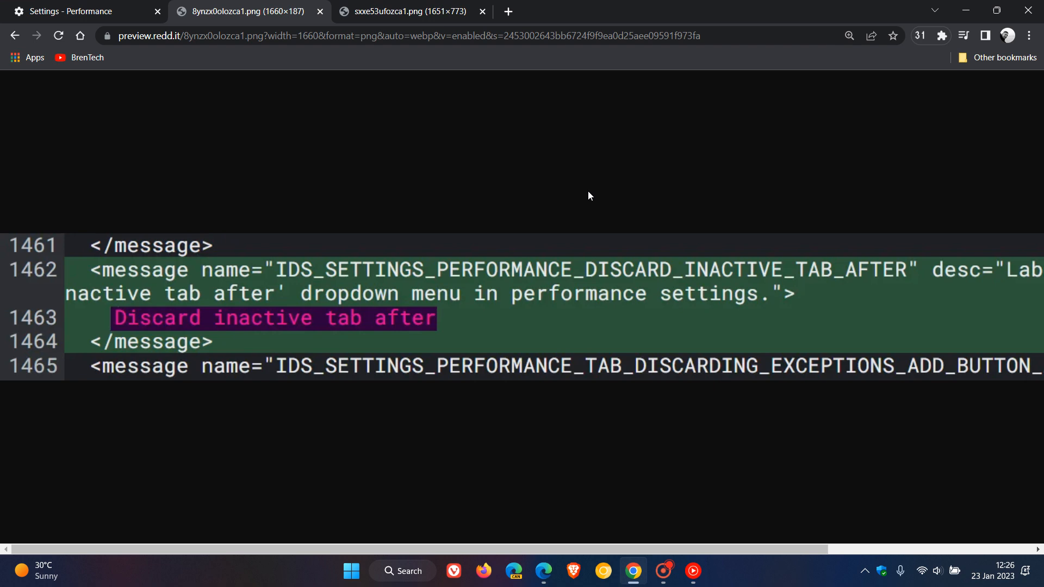
{"action": "mouse_move", "coordinate": [182, 326]}
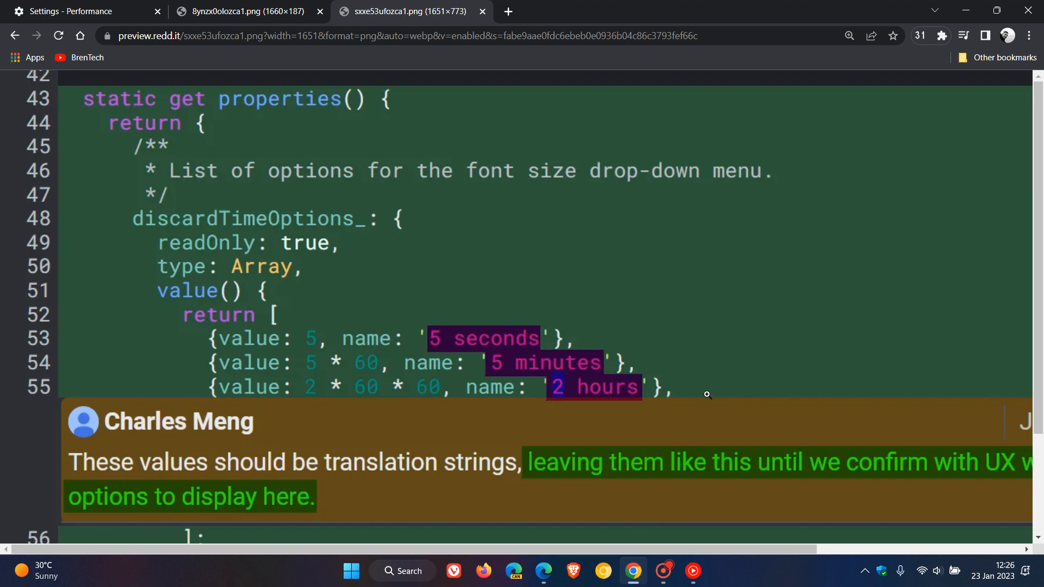
{"action": "mouse_move", "coordinate": [719, 343]}
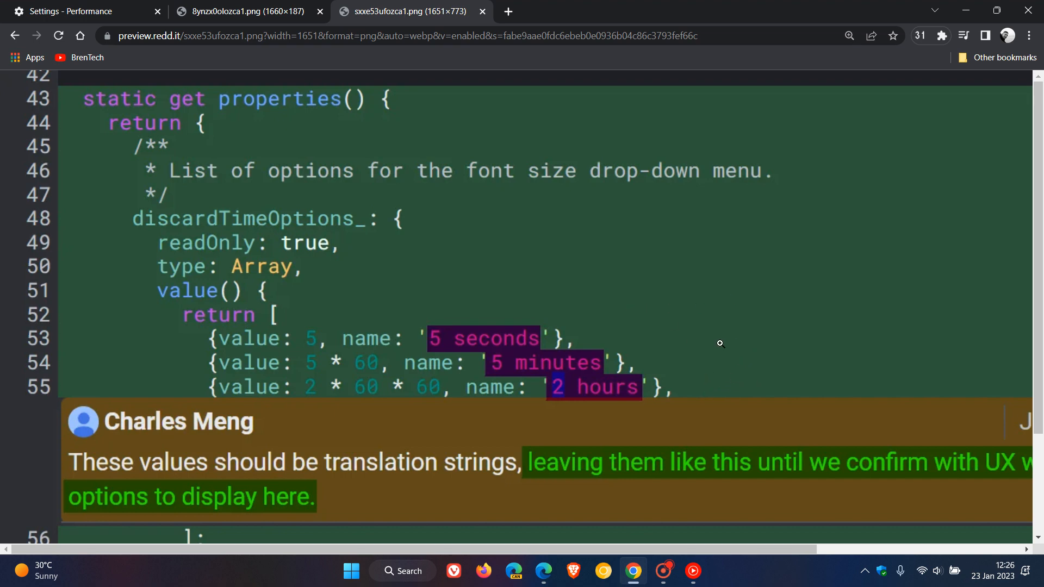
{"action": "mouse_move", "coordinate": [721, 348]}
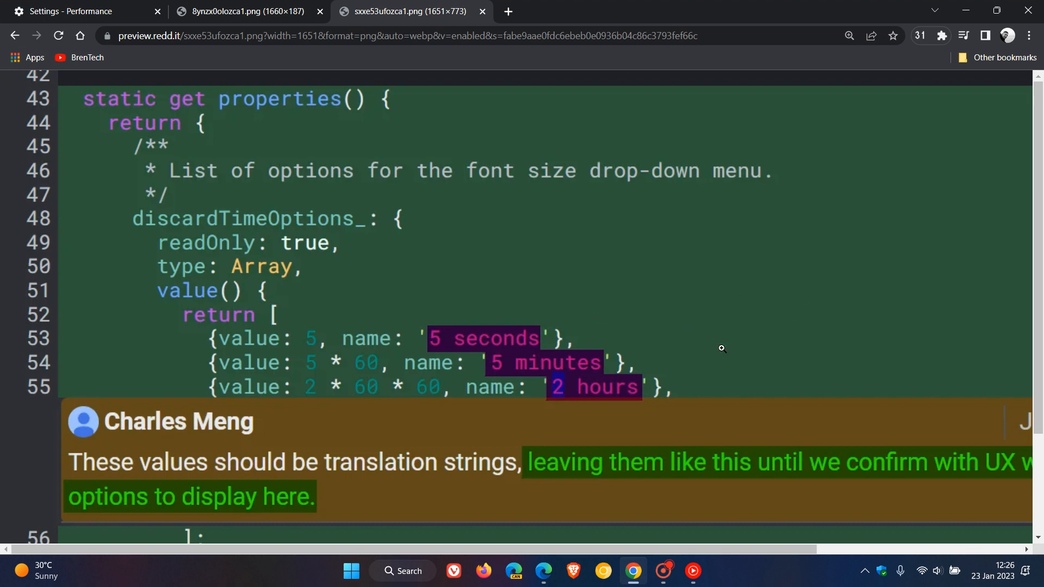
{"action": "mouse_move", "coordinate": [640, 318]}
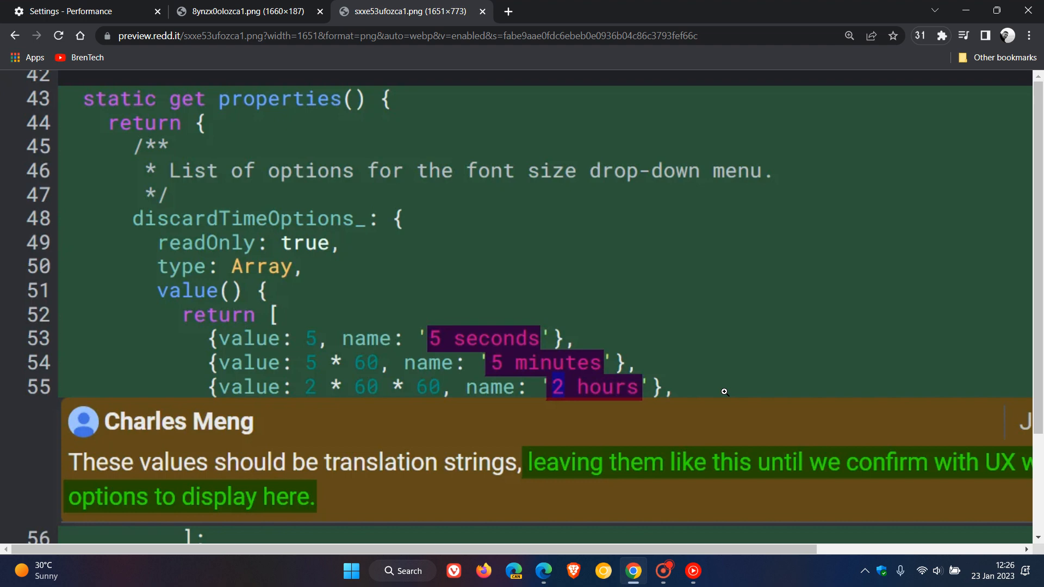
{"action": "mouse_move", "coordinate": [757, 326]}
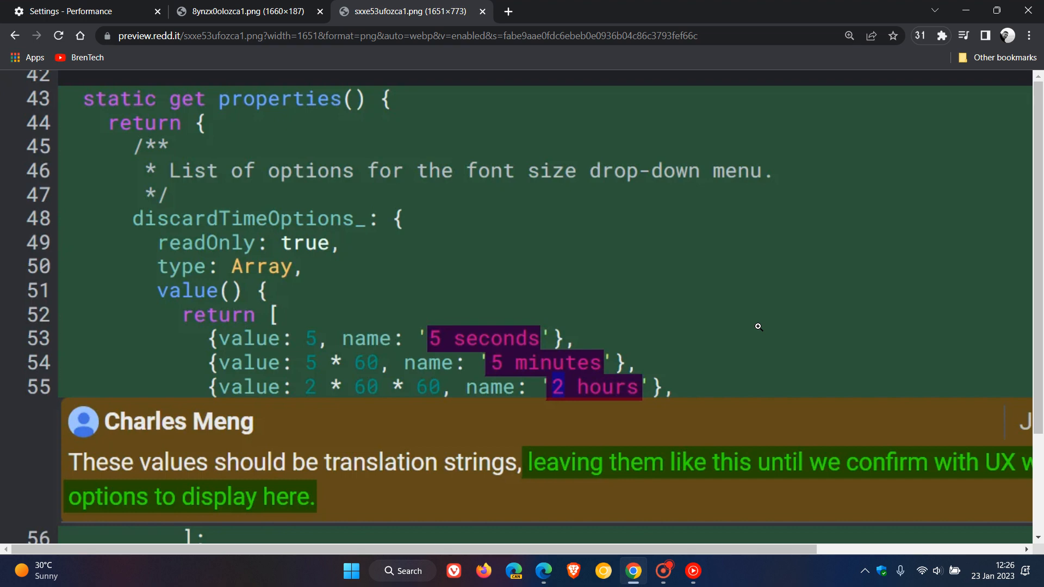
{"action": "mouse_move", "coordinate": [713, 360]}
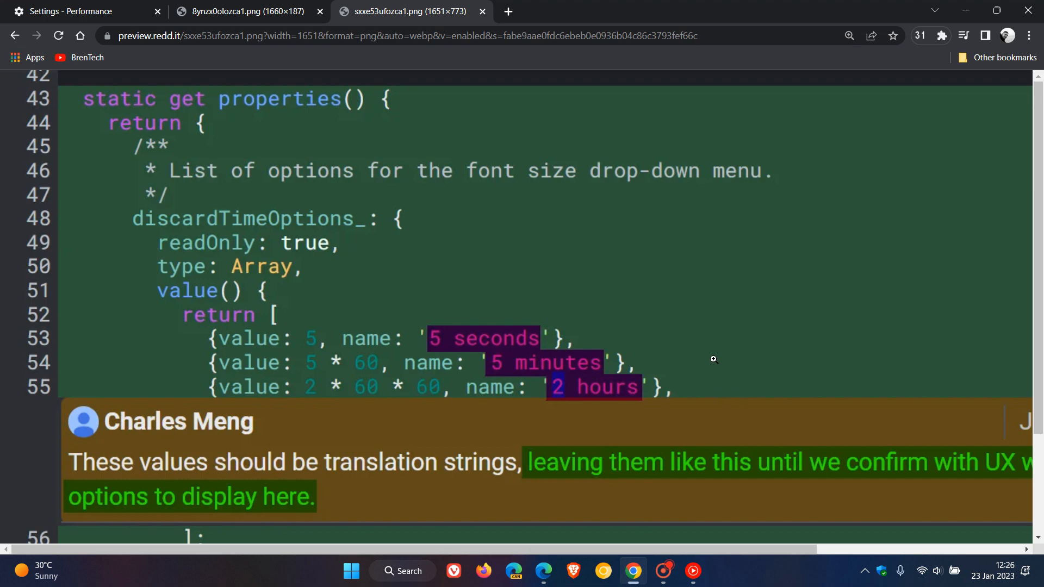
{"action": "mouse_move", "coordinate": [729, 273]}
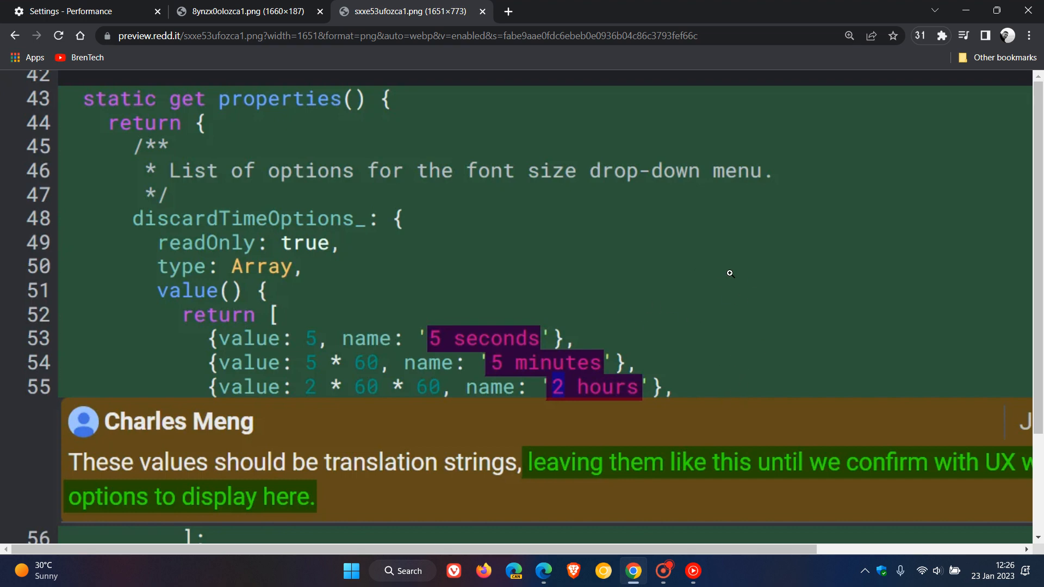
- Switch back to the 'Settings - Performance' tab
{"action": "left_click", "coordinate": [80, 12]}
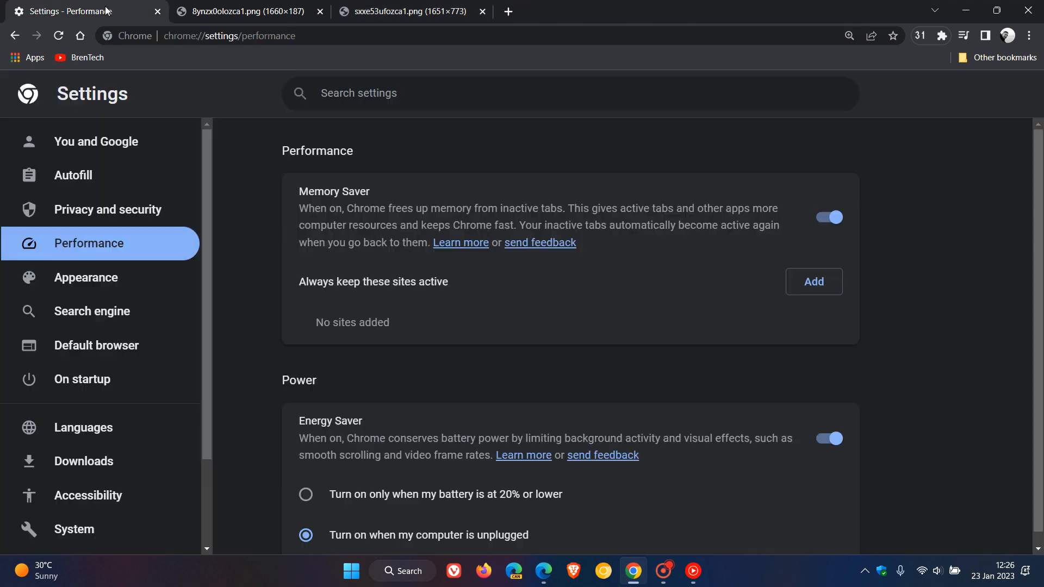
{"action": "mouse_move", "coordinate": [928, 365]}
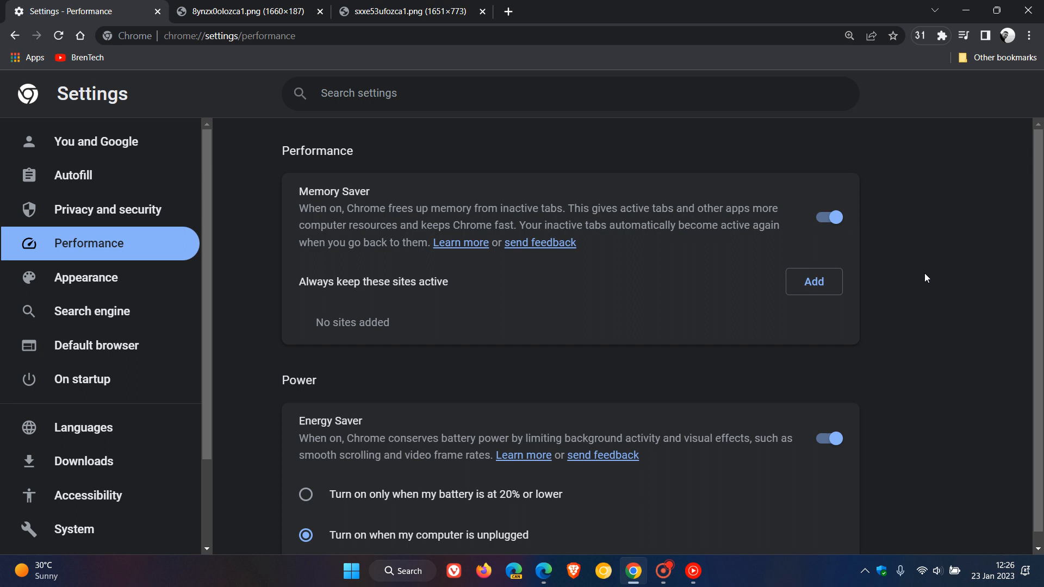
{"action": "mouse_move", "coordinate": [916, 215]}
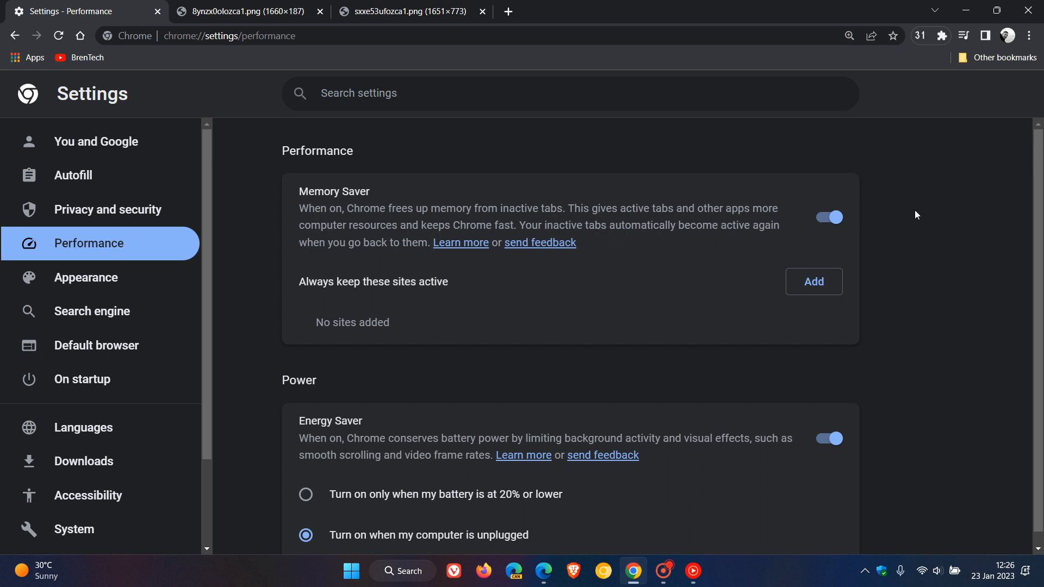
{"action": "mouse_move", "coordinate": [914, 258]}
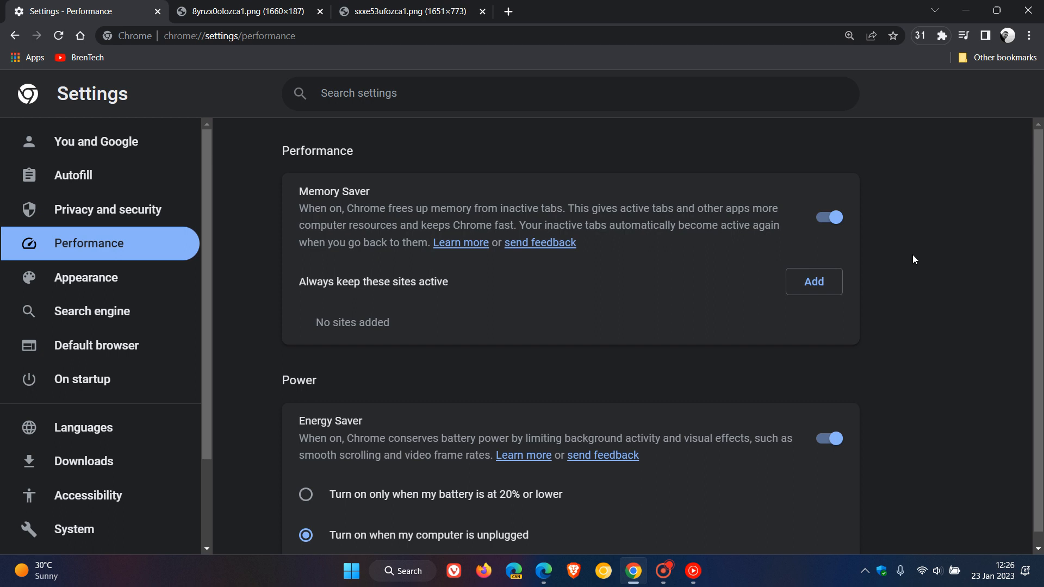
{"action": "mouse_move", "coordinate": [929, 301]}
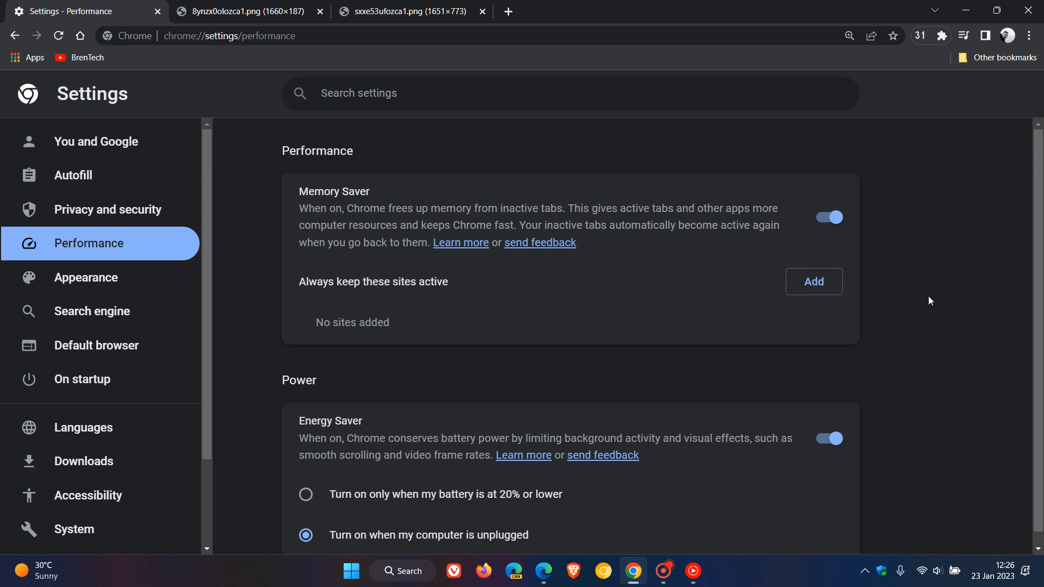
{"action": "mouse_move", "coordinate": [918, 395]}
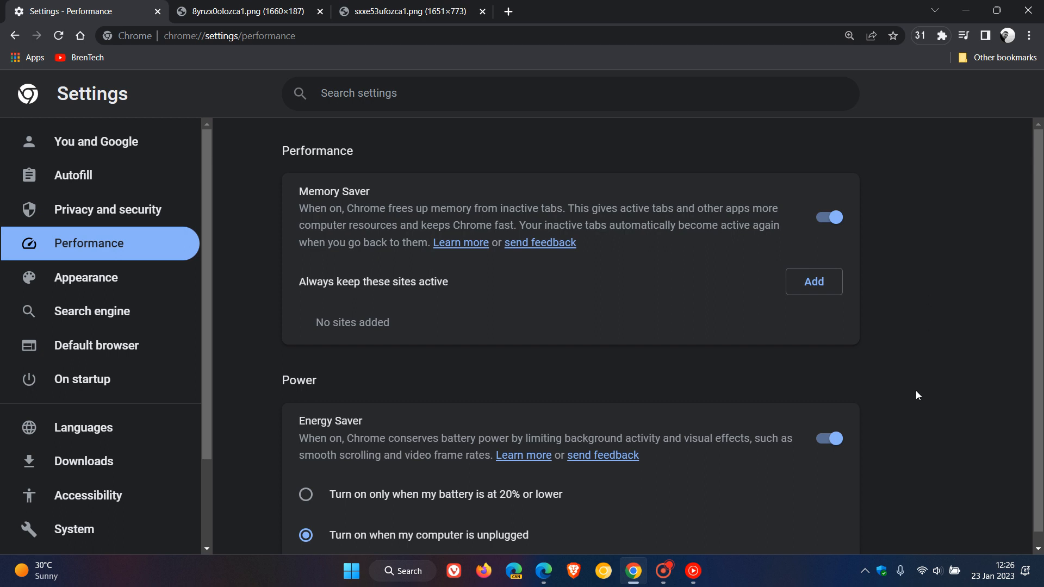
{"action": "mouse_move", "coordinate": [906, 323]}
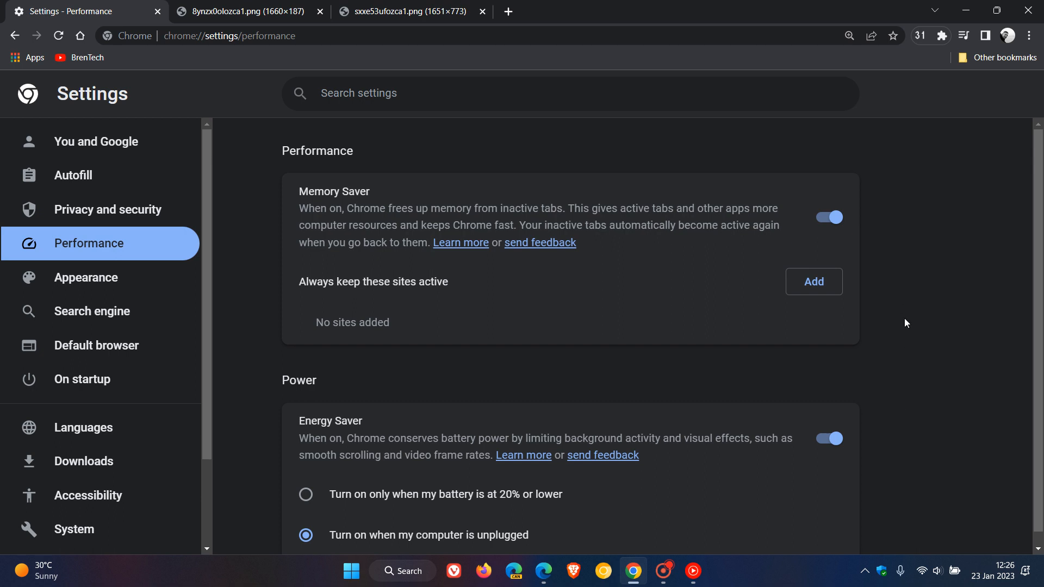
{"action": "mouse_move", "coordinate": [813, 281]}
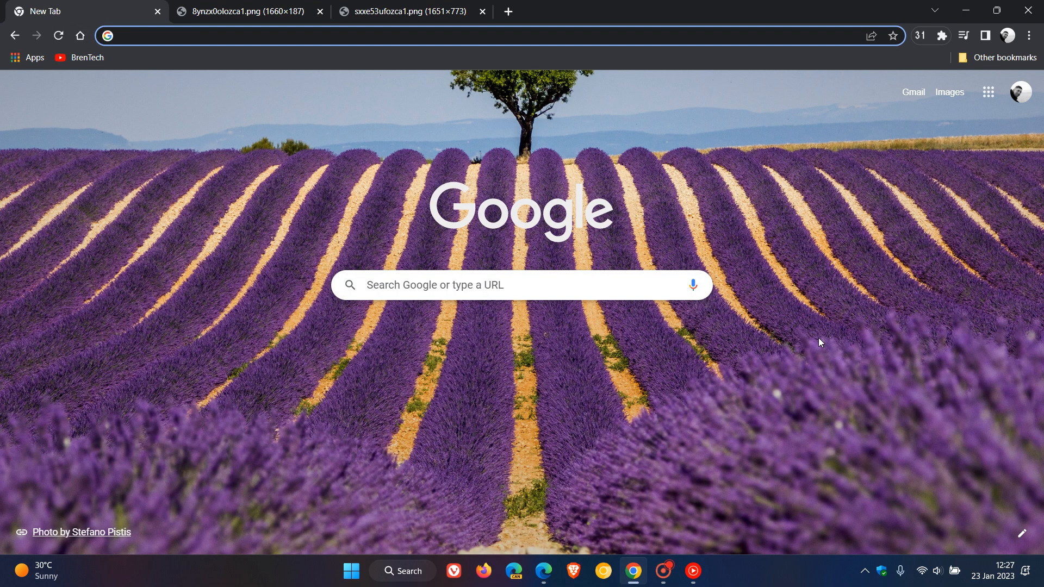
- Click the address bar of the New Tab page twice
{"action": "left_click", "coordinate": [267, 35]}
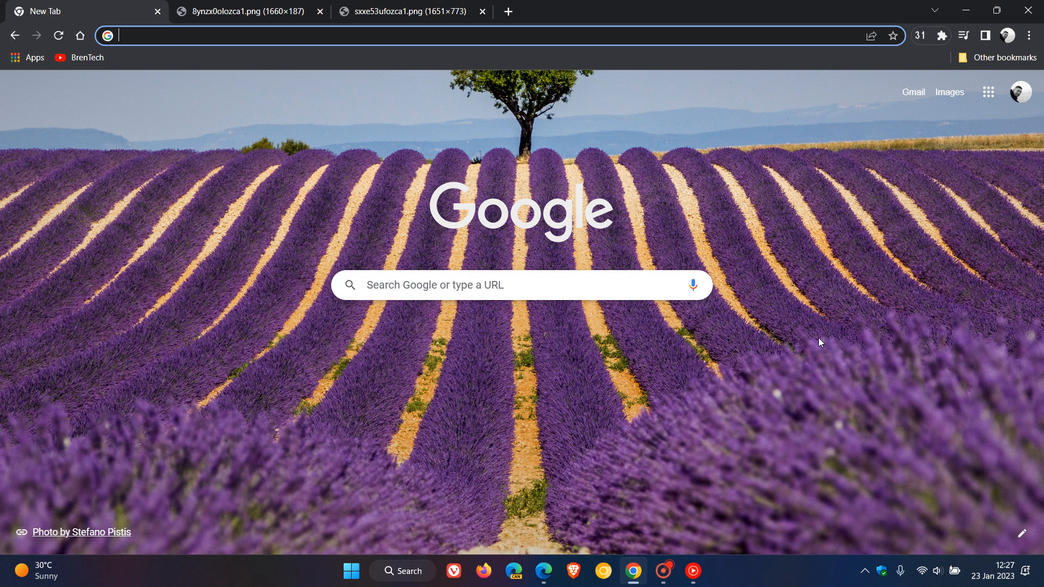
{"action": "mouse_move", "coordinate": [566, 430]}
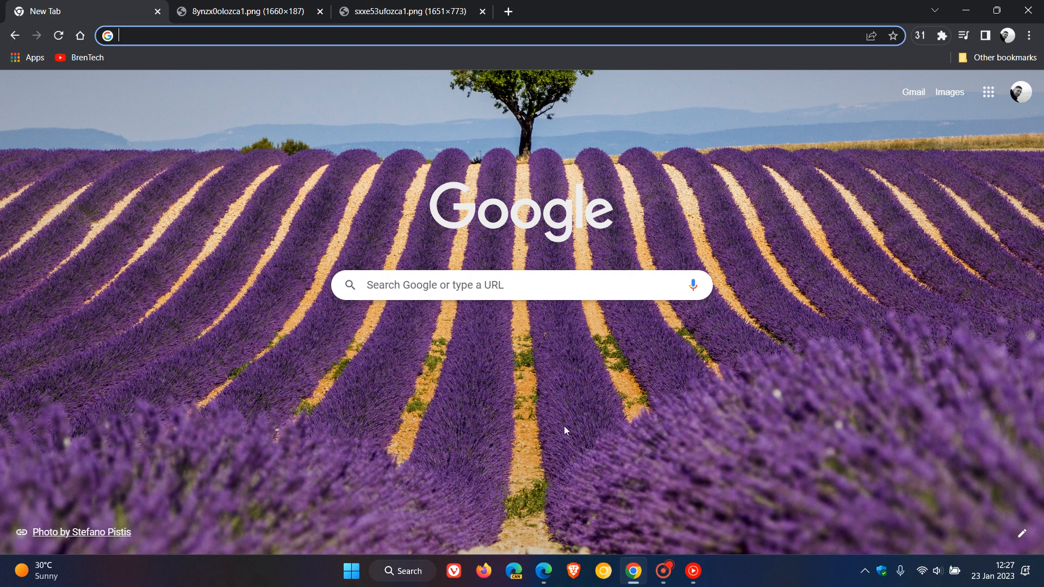
{"action": "mouse_move", "coordinate": [588, 494]}
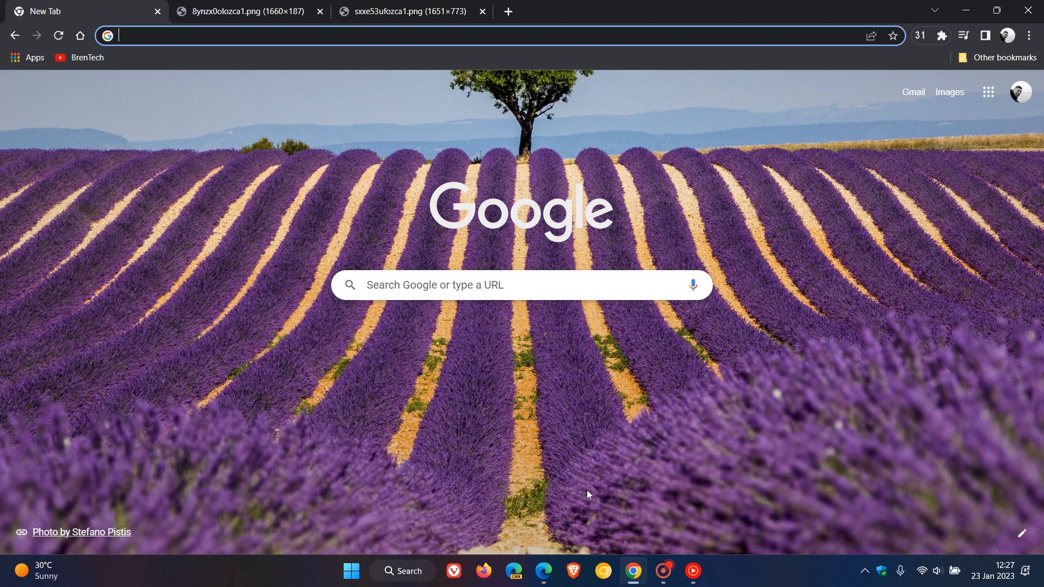
{"action": "mouse_move", "coordinate": [603, 572]}
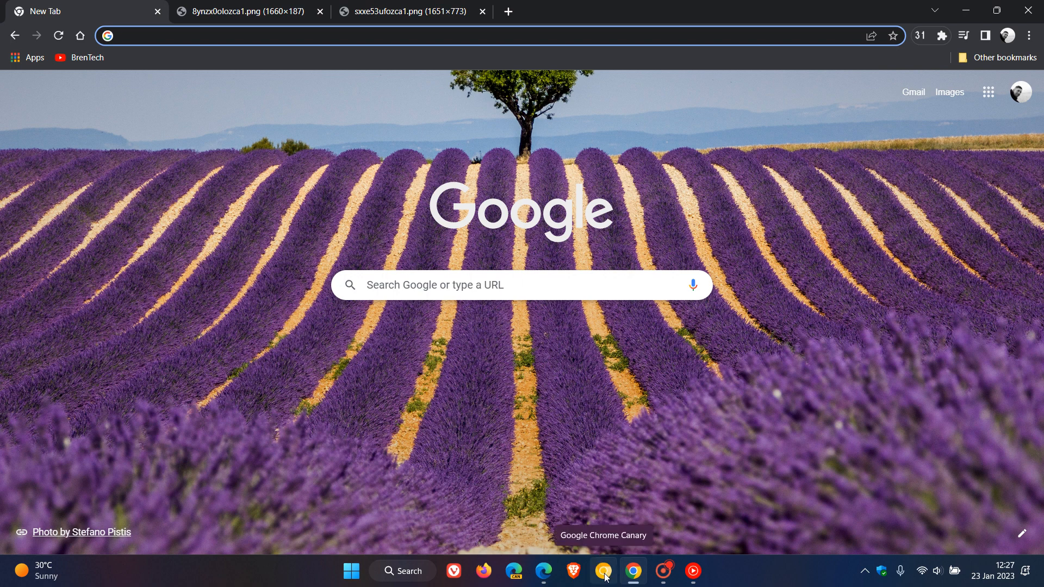
{"action": "mouse_move", "coordinate": [801, 315]}
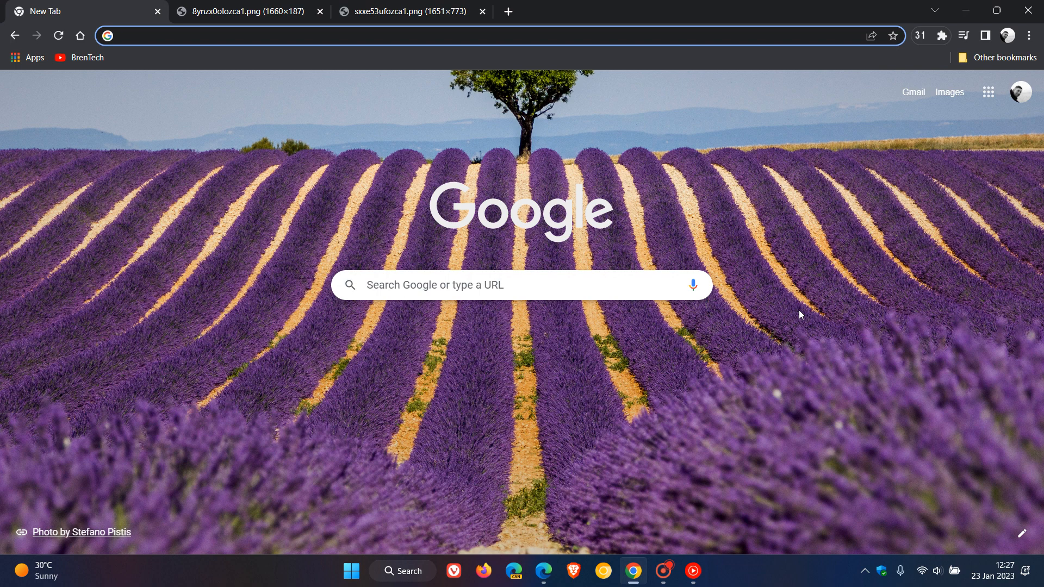
{"action": "mouse_move", "coordinate": [795, 215]}
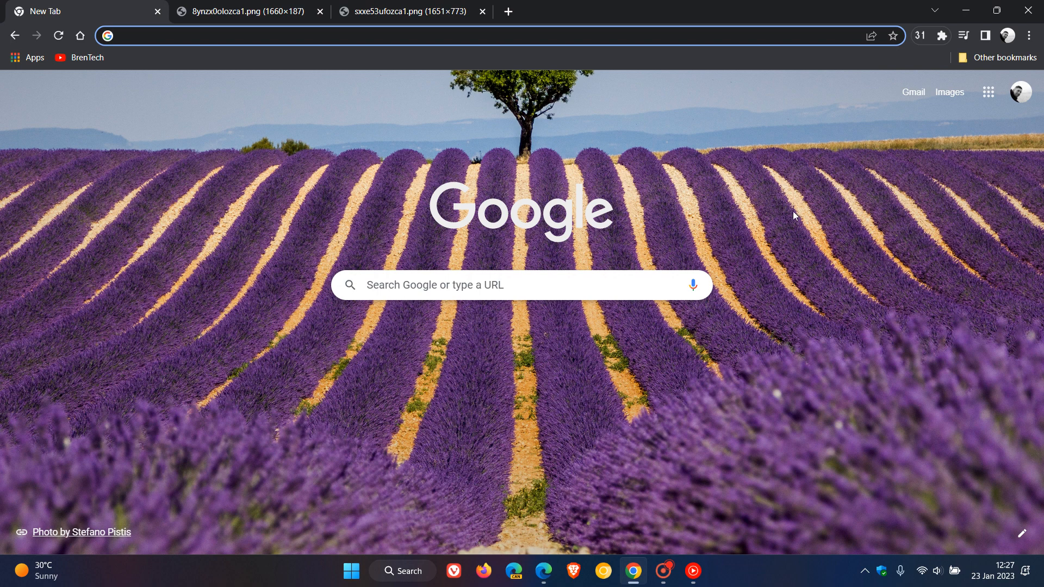
{"action": "mouse_move", "coordinate": [797, 349]}
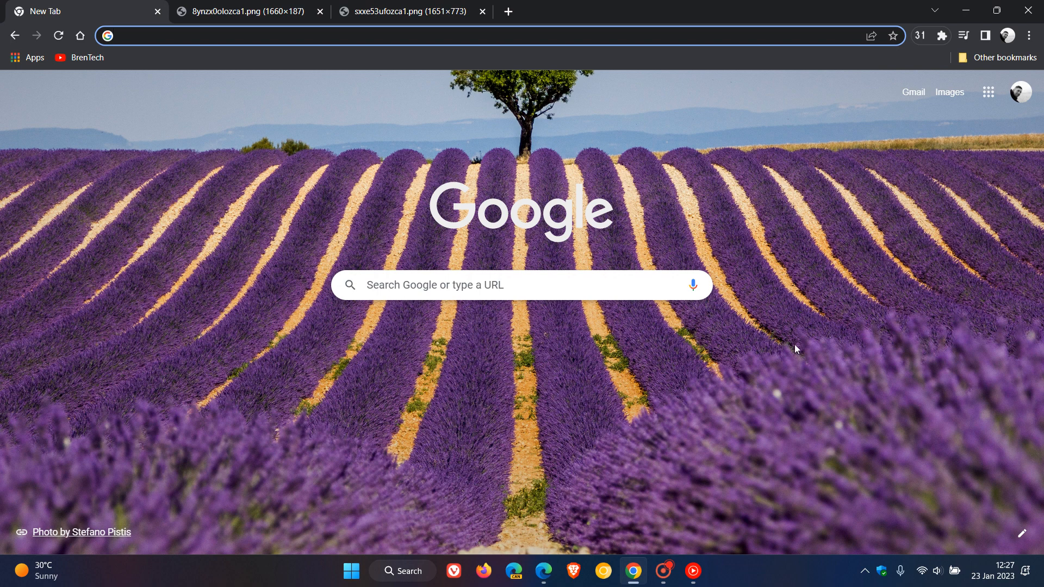
{"action": "left_click", "coordinate": [267, 35]}
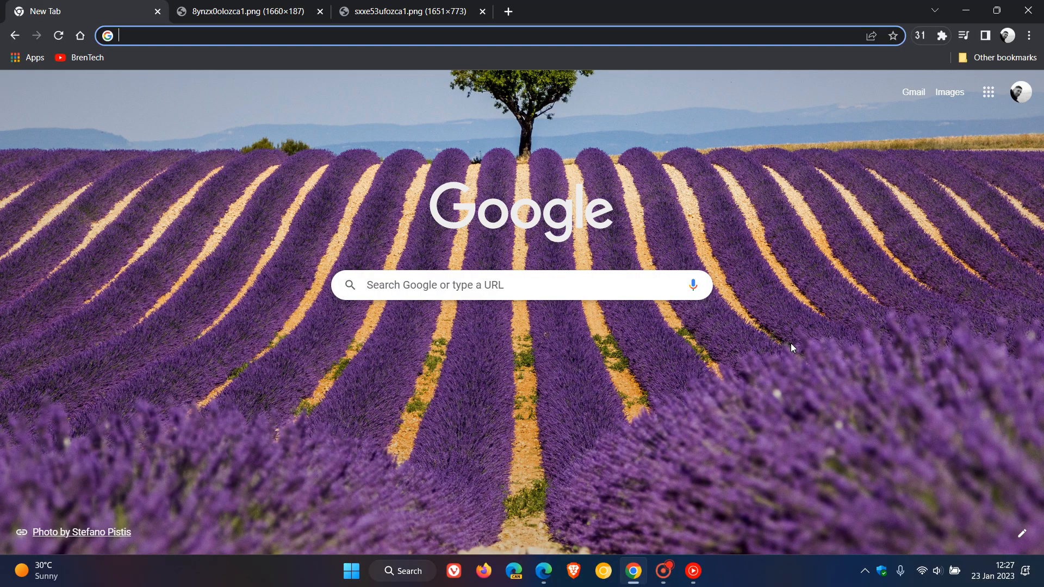